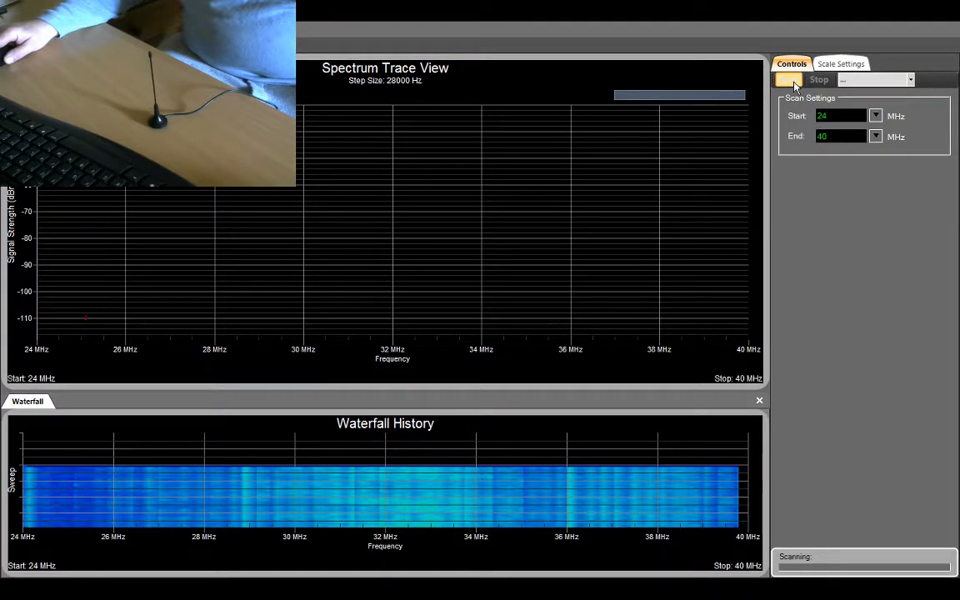
- Start the 24–40 MHz sweep so the remote's 27 MHz peak shows in trace and waterfall
click(790, 80)
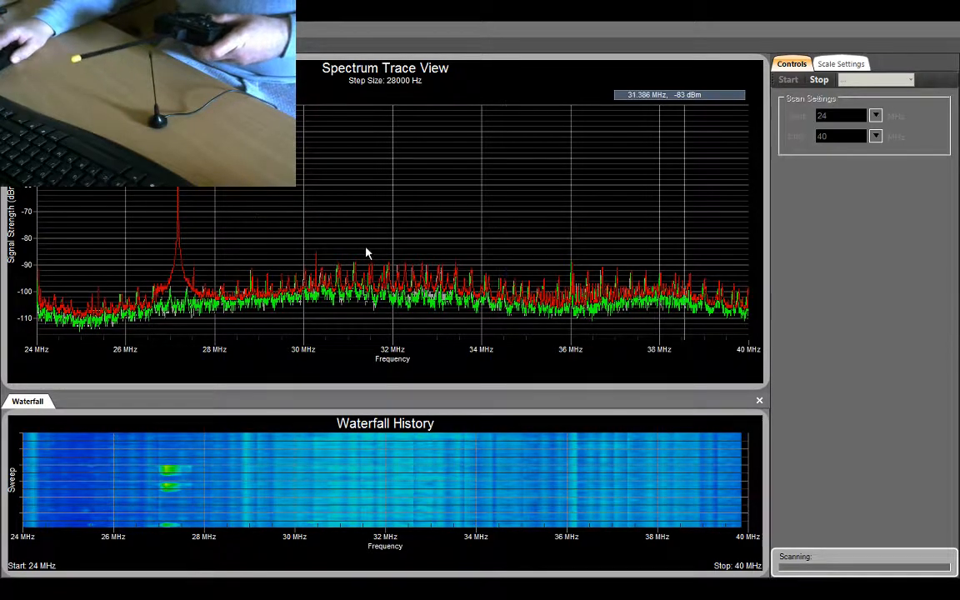
- Hide the red maximum-hold trace via the spectrum view's context menu, leaving the live green trace
right_click(367, 253)
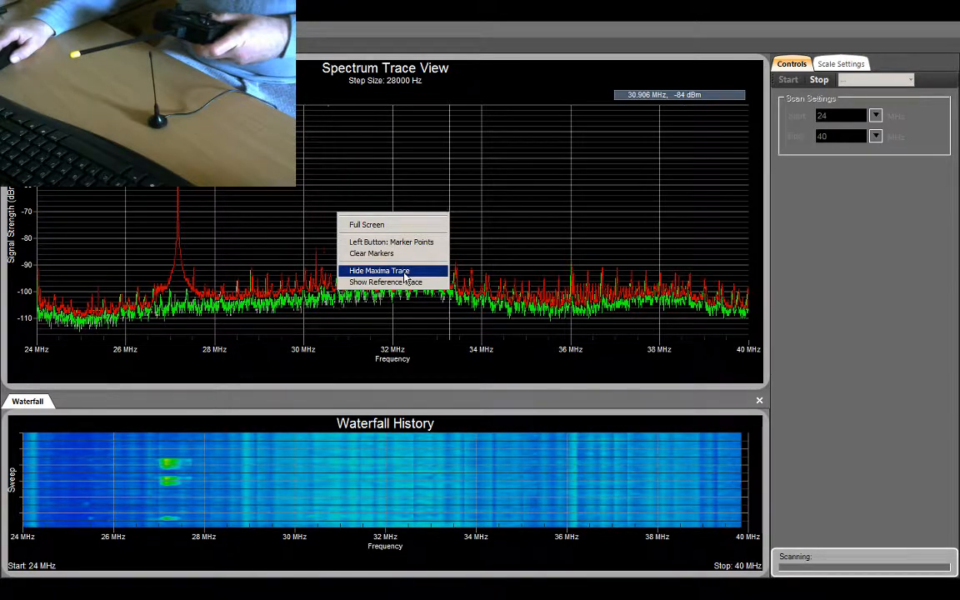
click(379, 271)
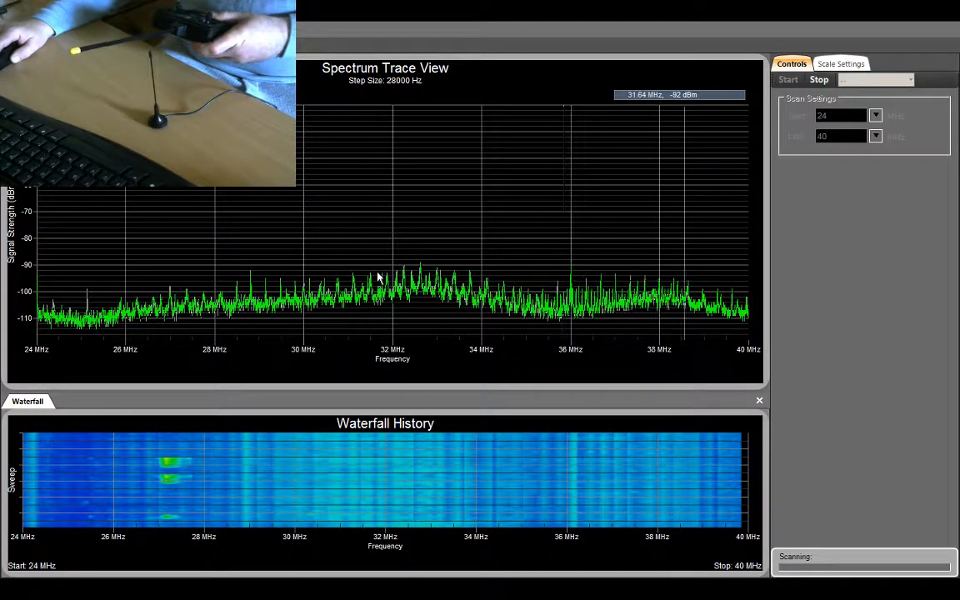